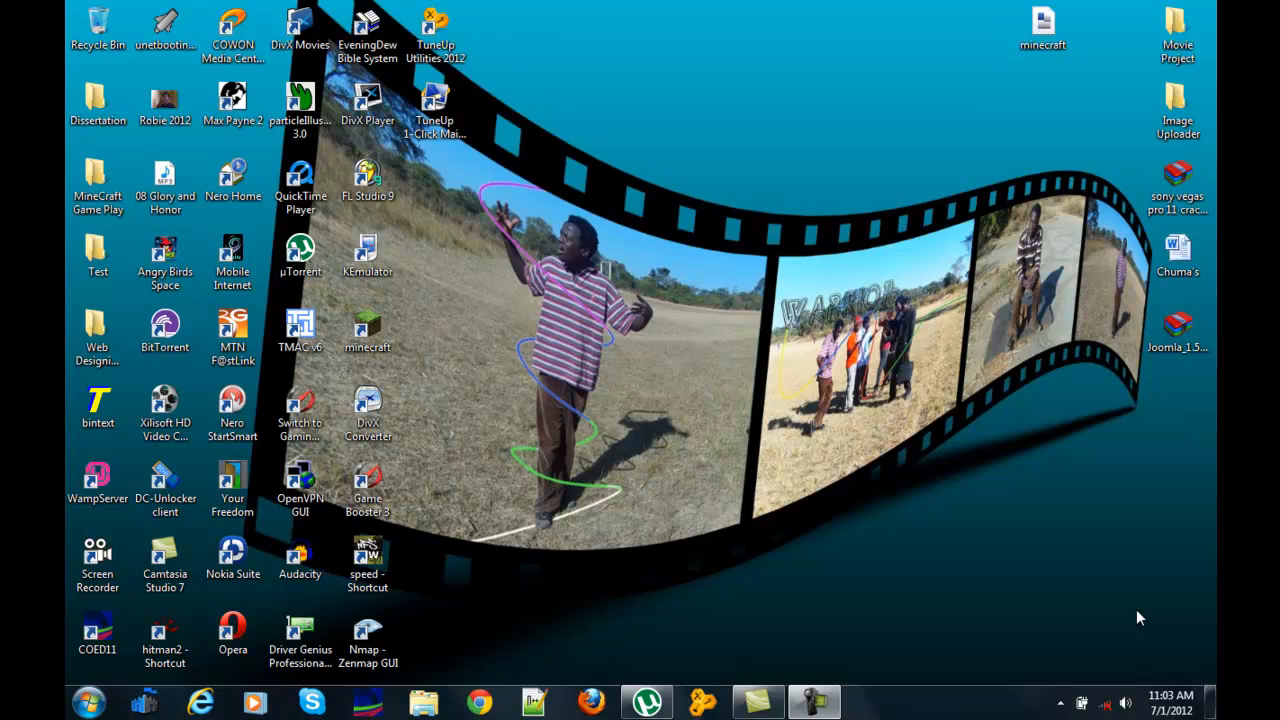
pyautogui.moveTo(612, 318)
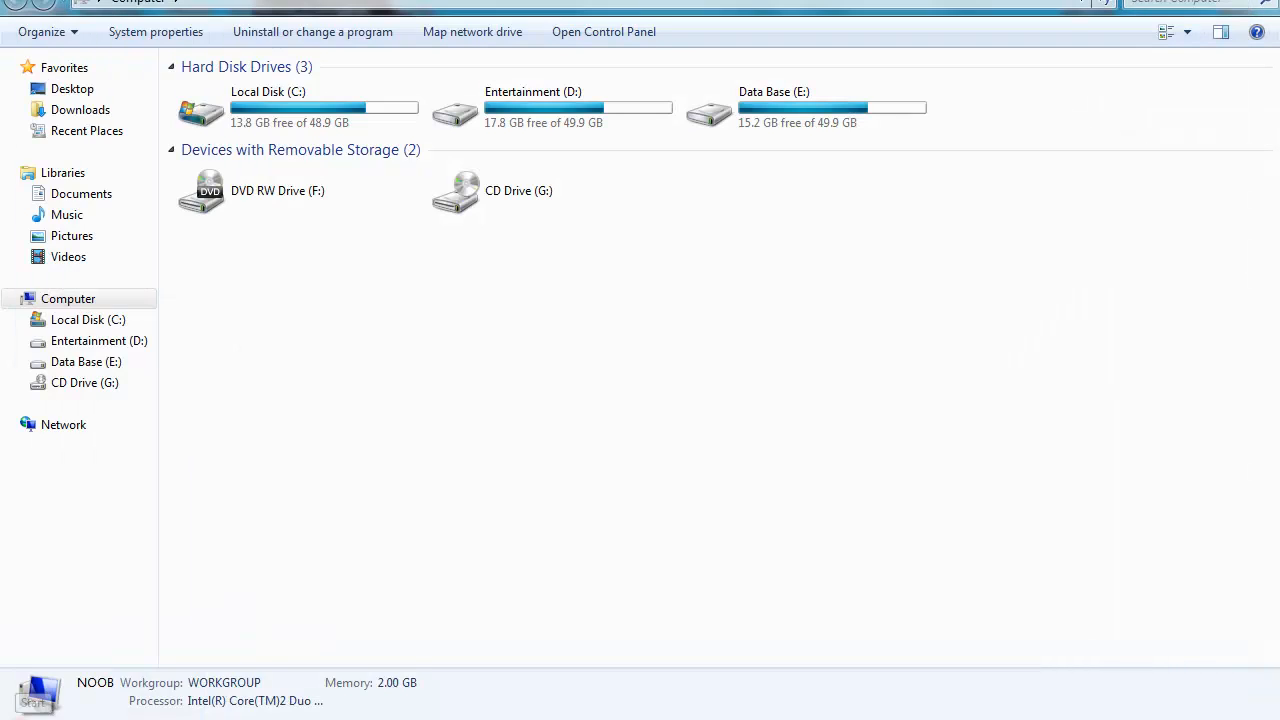
# Search the Start menu for 'gam' and 'chess', then go to Control Panel.
pyautogui.write('gam')
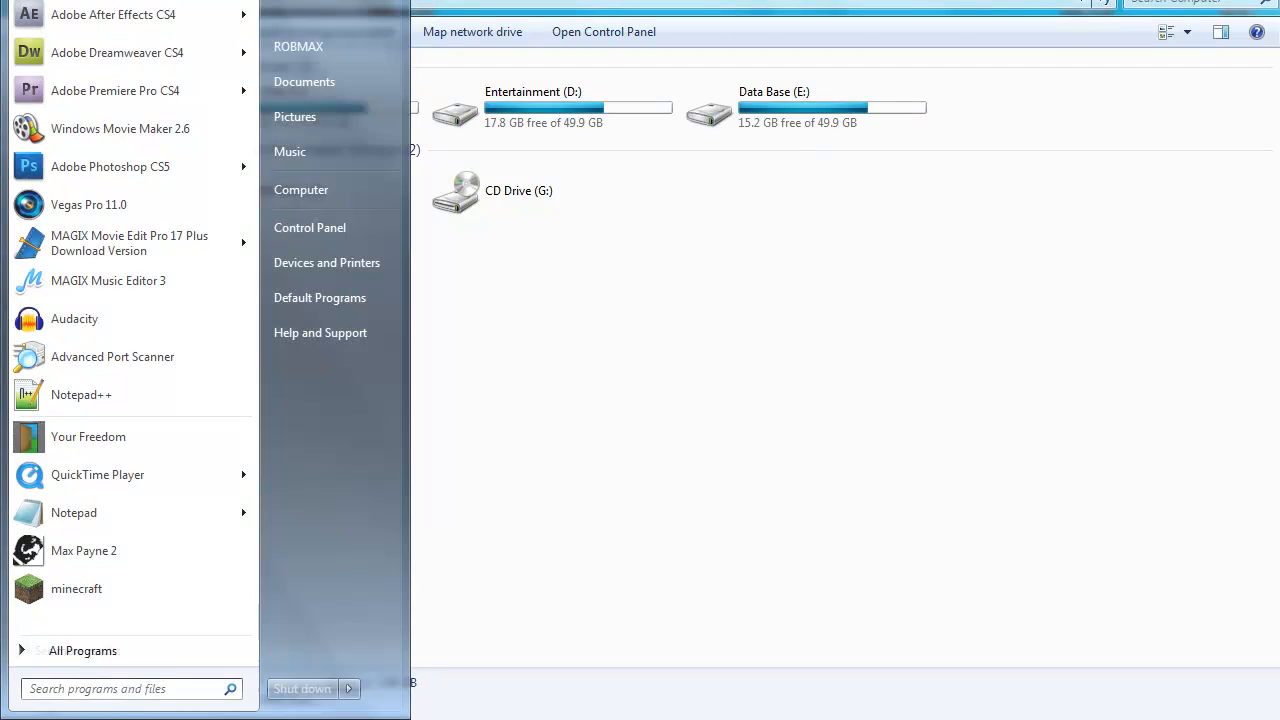
pyautogui.write('chess')
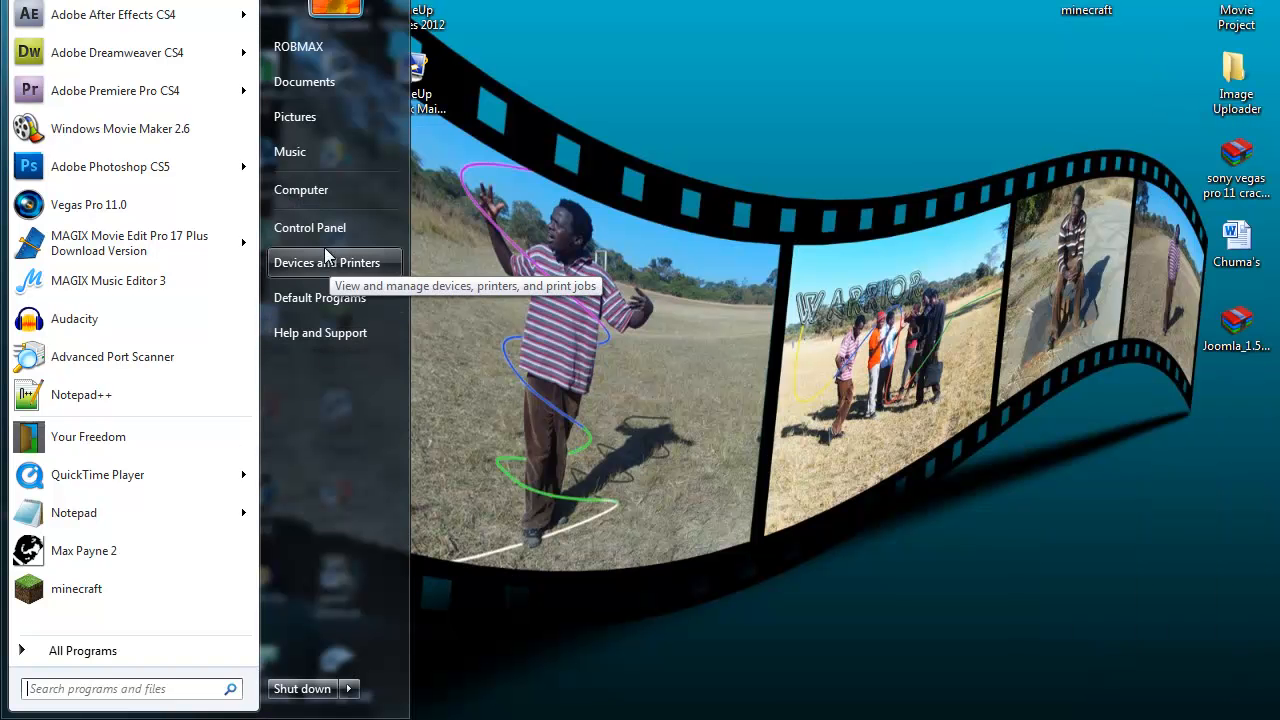
pyautogui.click(308, 228)
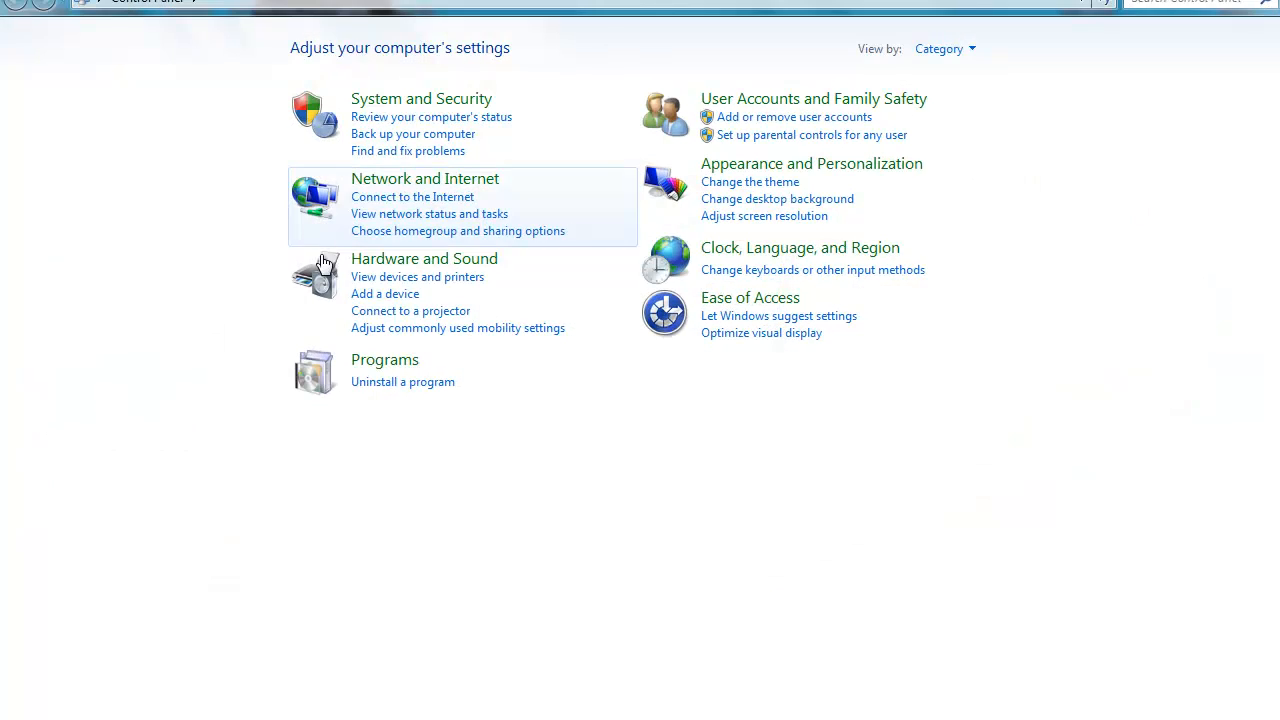
# Go to Uninstall a program and bring up Turn Windows features on or off.
pyautogui.click(402, 380)
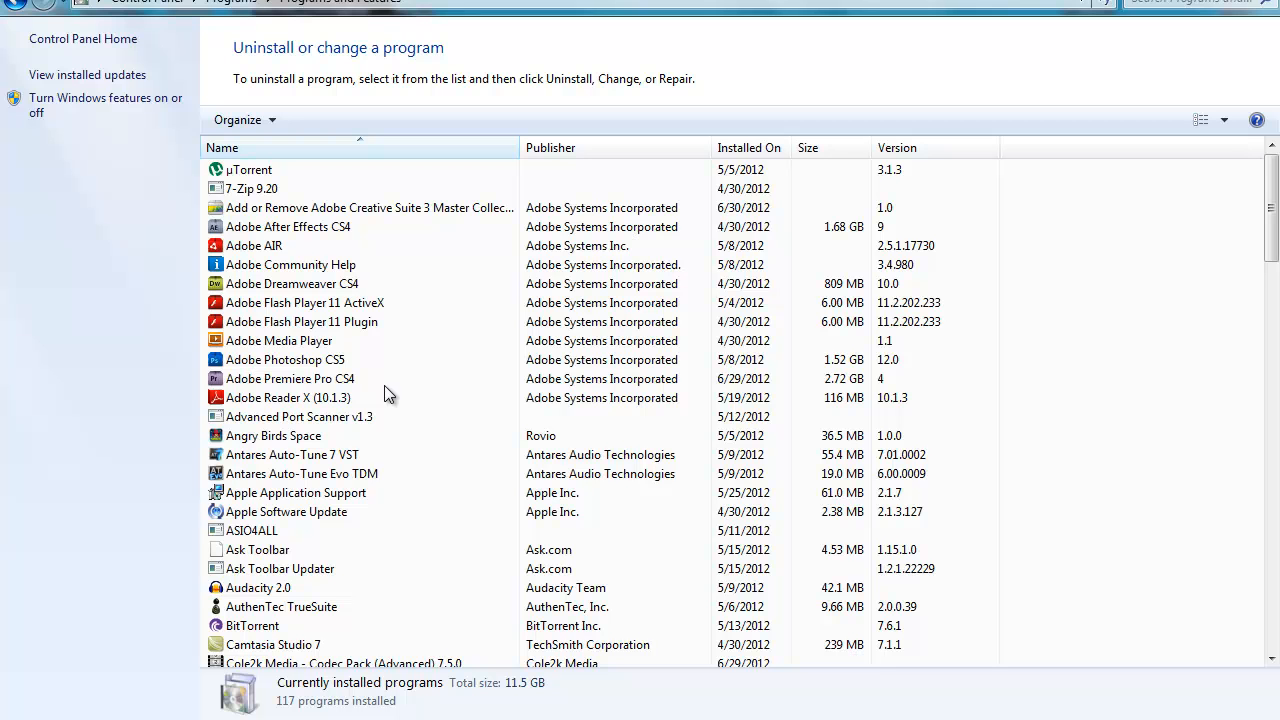
pyautogui.click(104, 104)
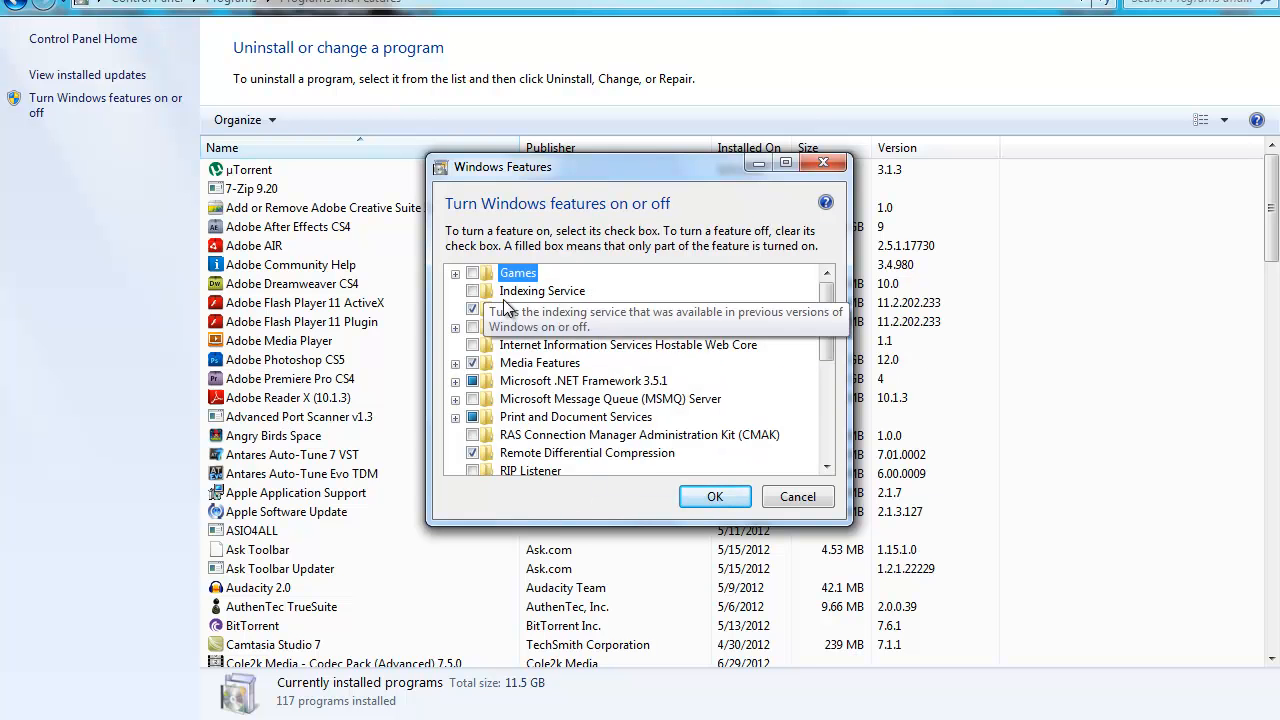
pyautogui.moveTo(640, 380)
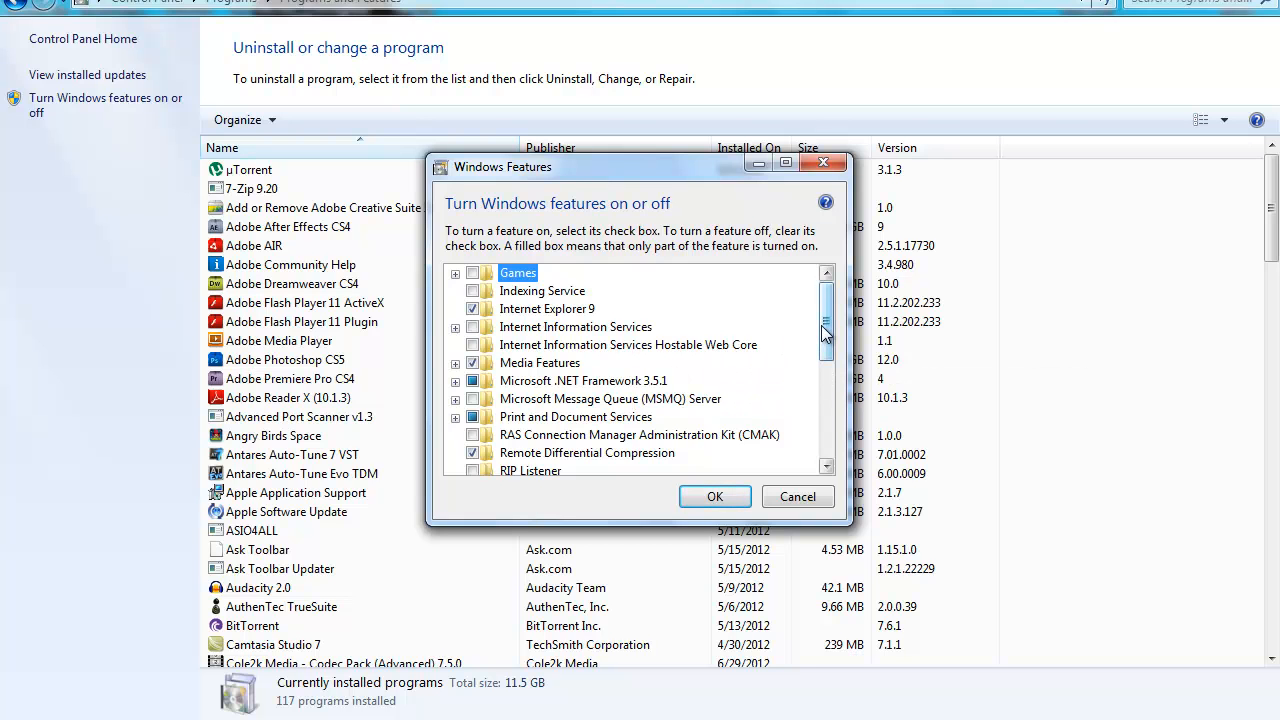
# Scroll the Windows Features list and tick the Games feature.
pyautogui.scroll(-3)
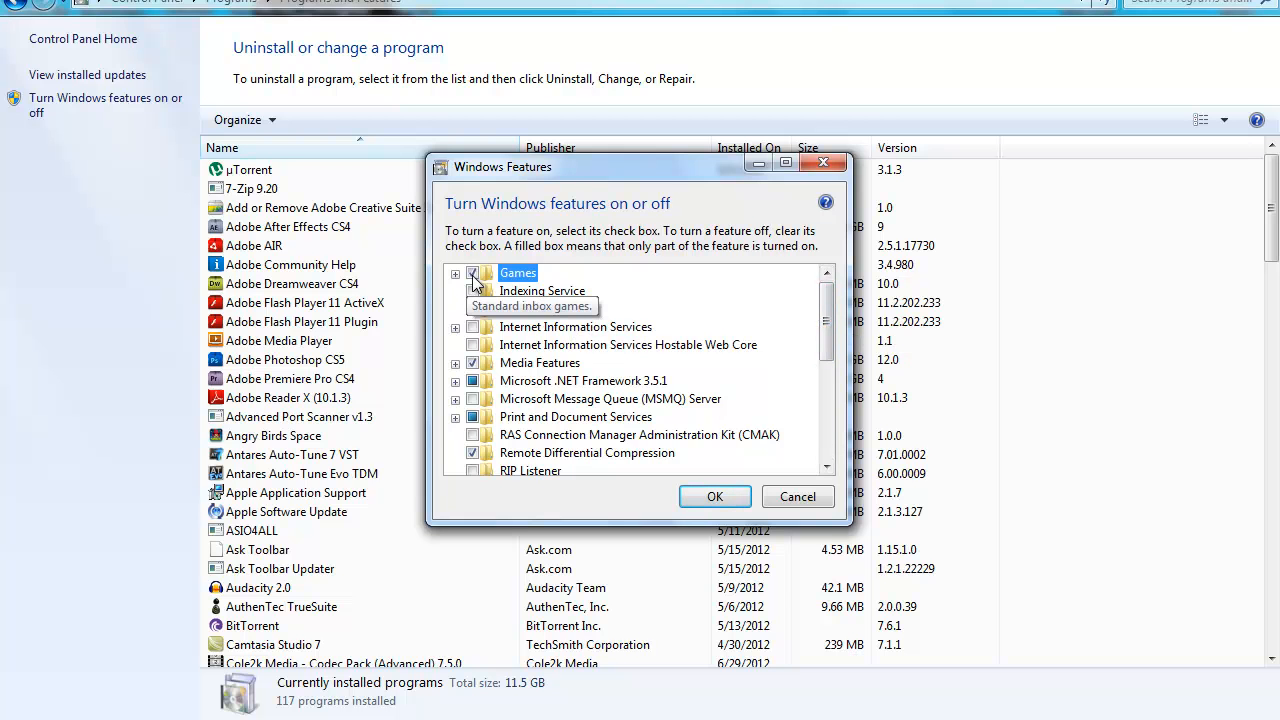
# Confirm the Games feature change with OK and let Windows finish applying it.
pyautogui.click(716, 496)
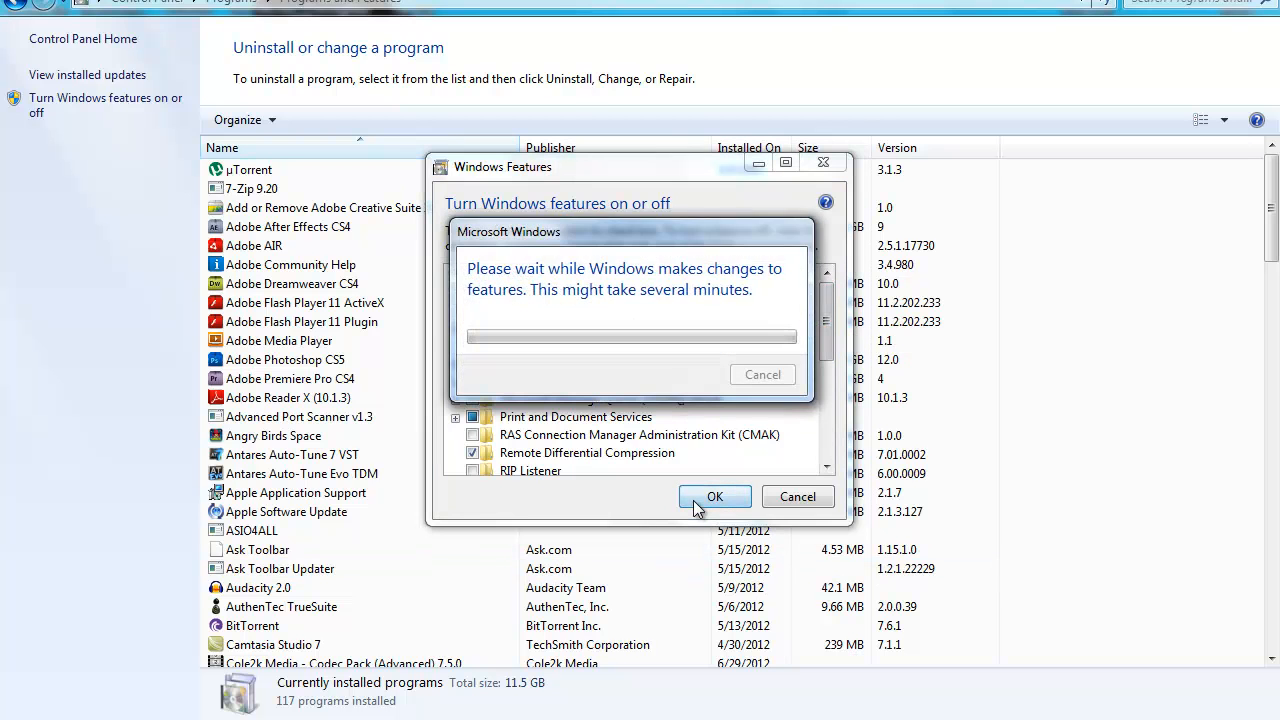
pyautogui.click(716, 496)
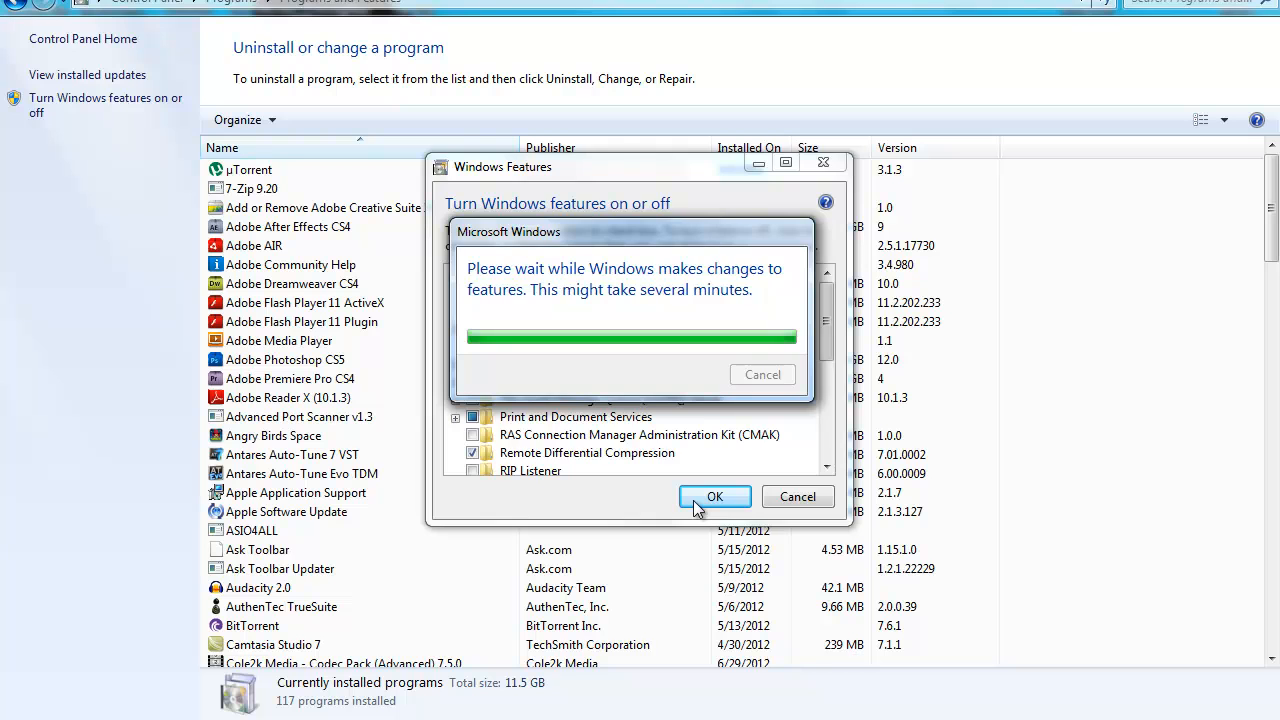
pyautogui.click(714, 496)
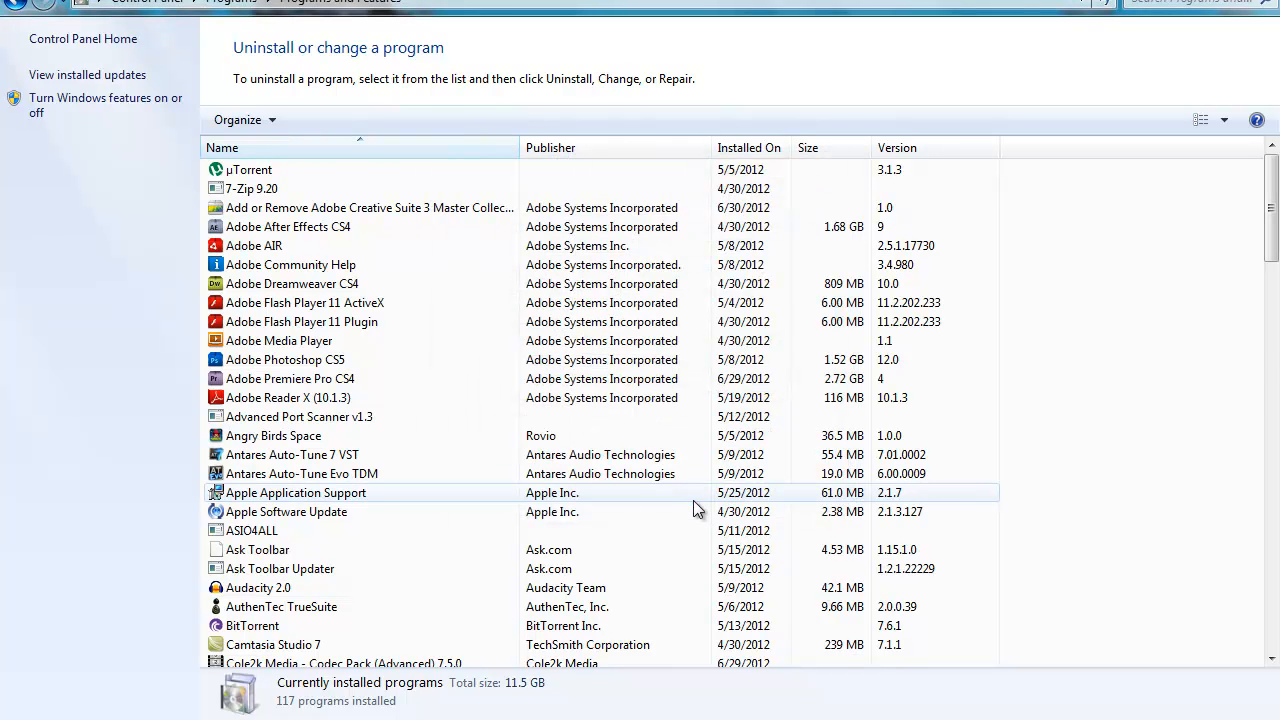
# Search the Start menu for 'gam', then for 'che' to find Chess Titans.
pyautogui.click(20, 710)
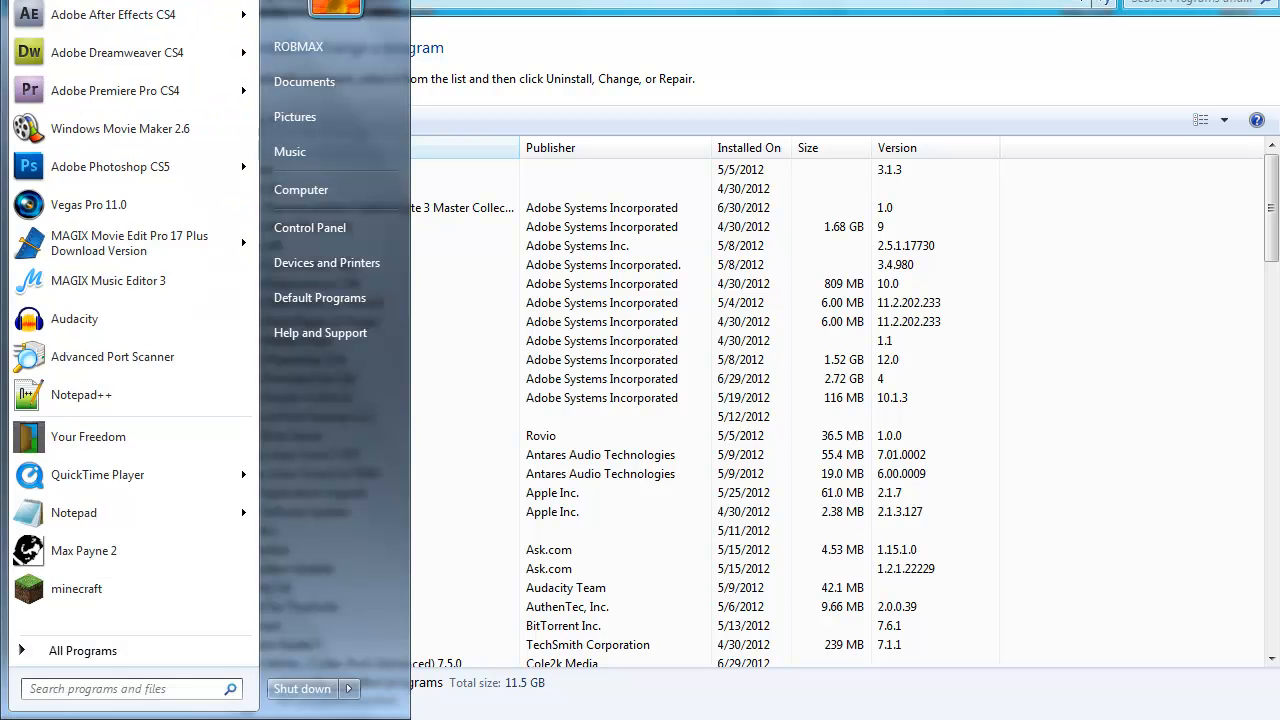
pyautogui.write('games')
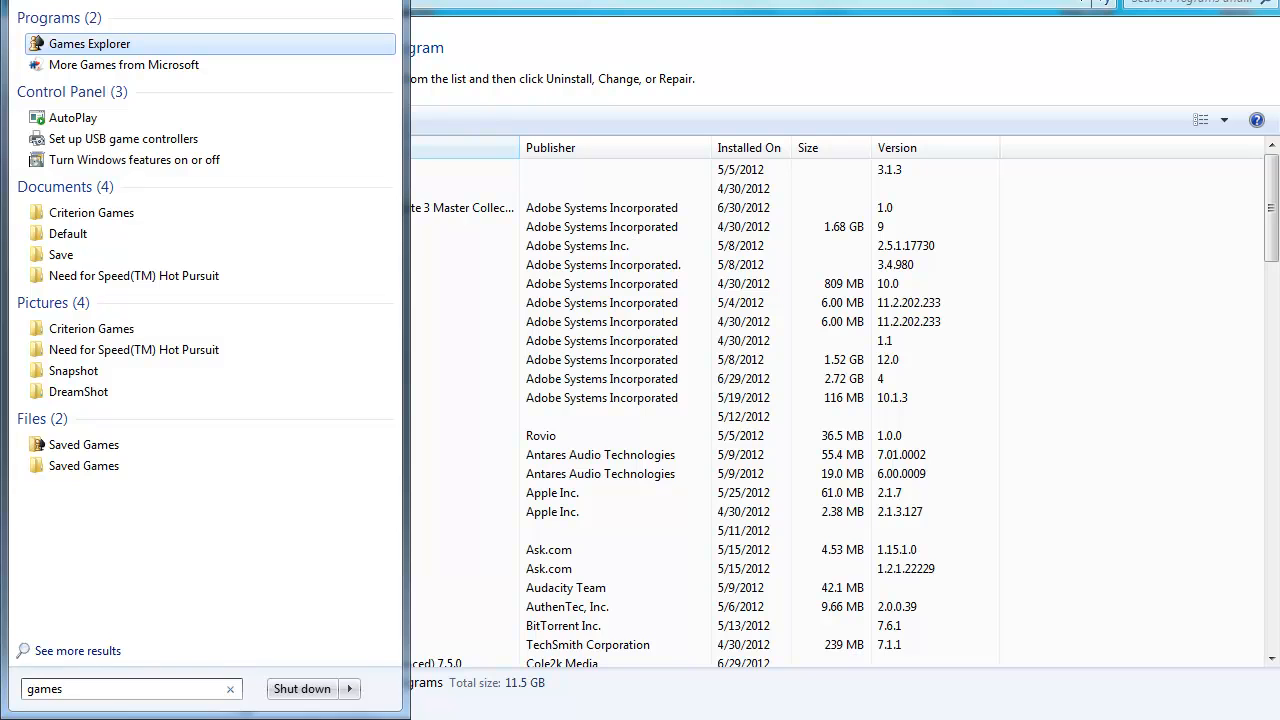
pyautogui.moveTo(178, 228)
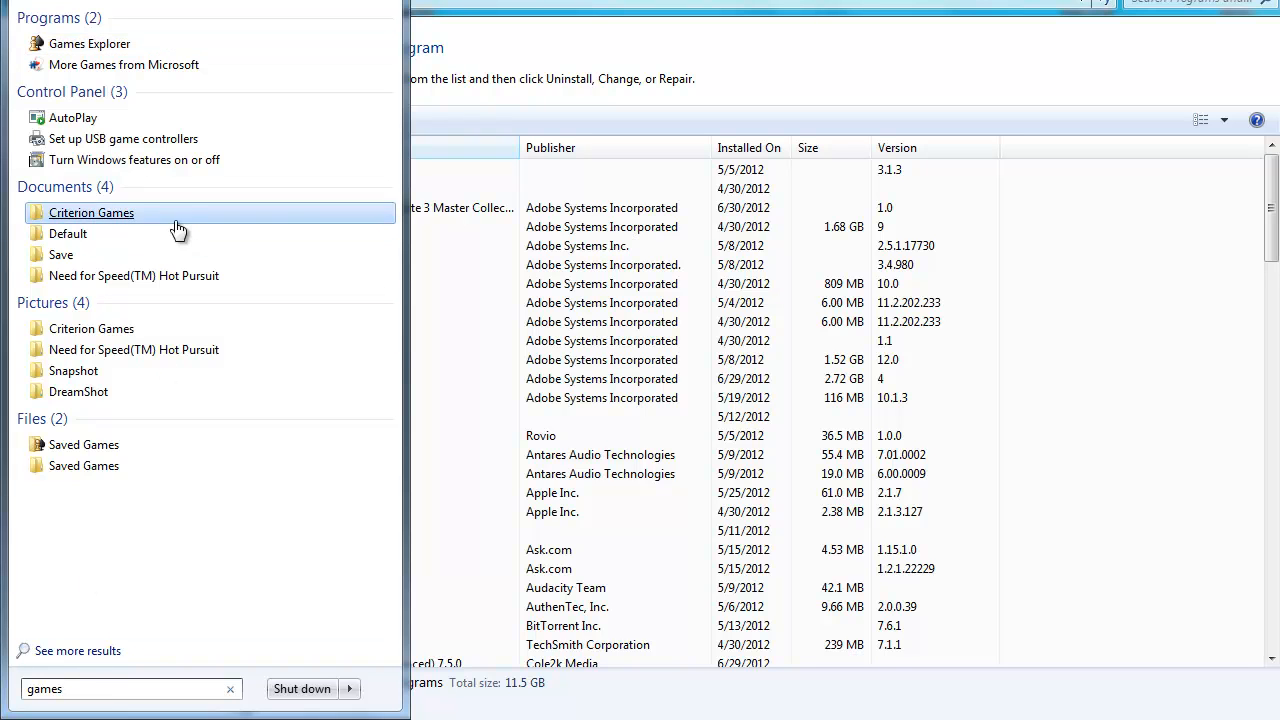
pyautogui.moveTo(134, 348)
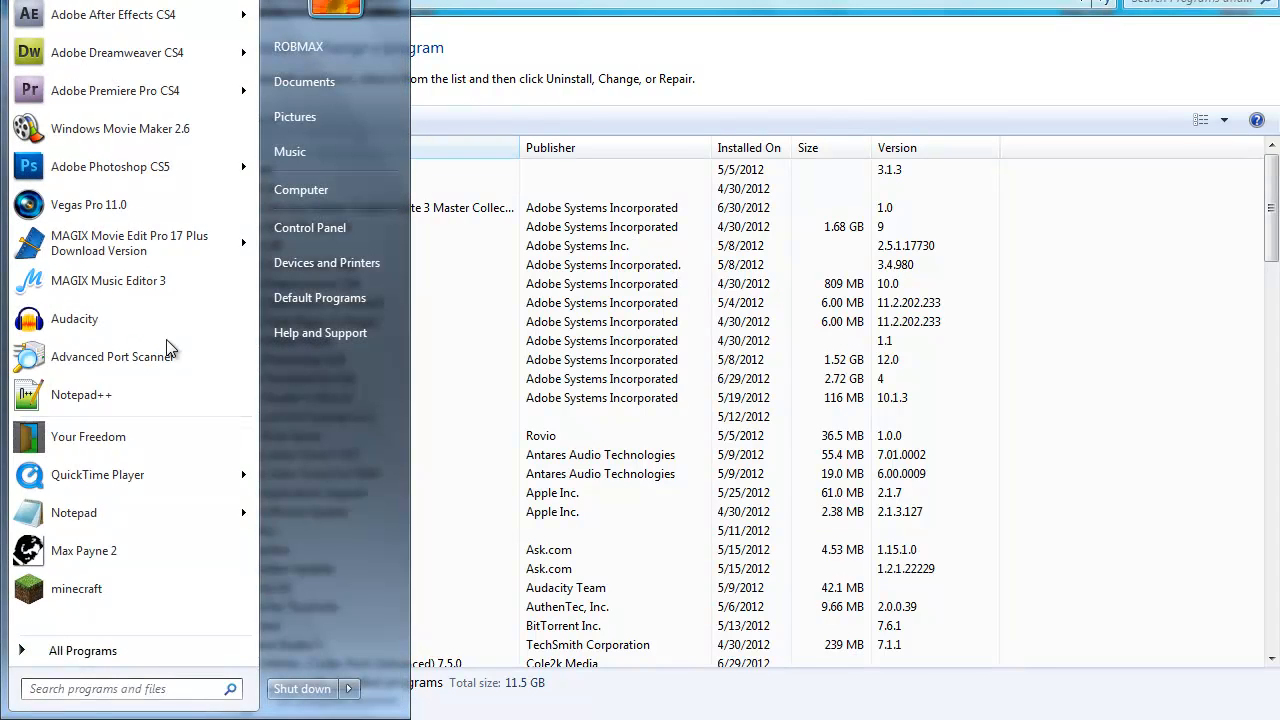
pyautogui.write('che')
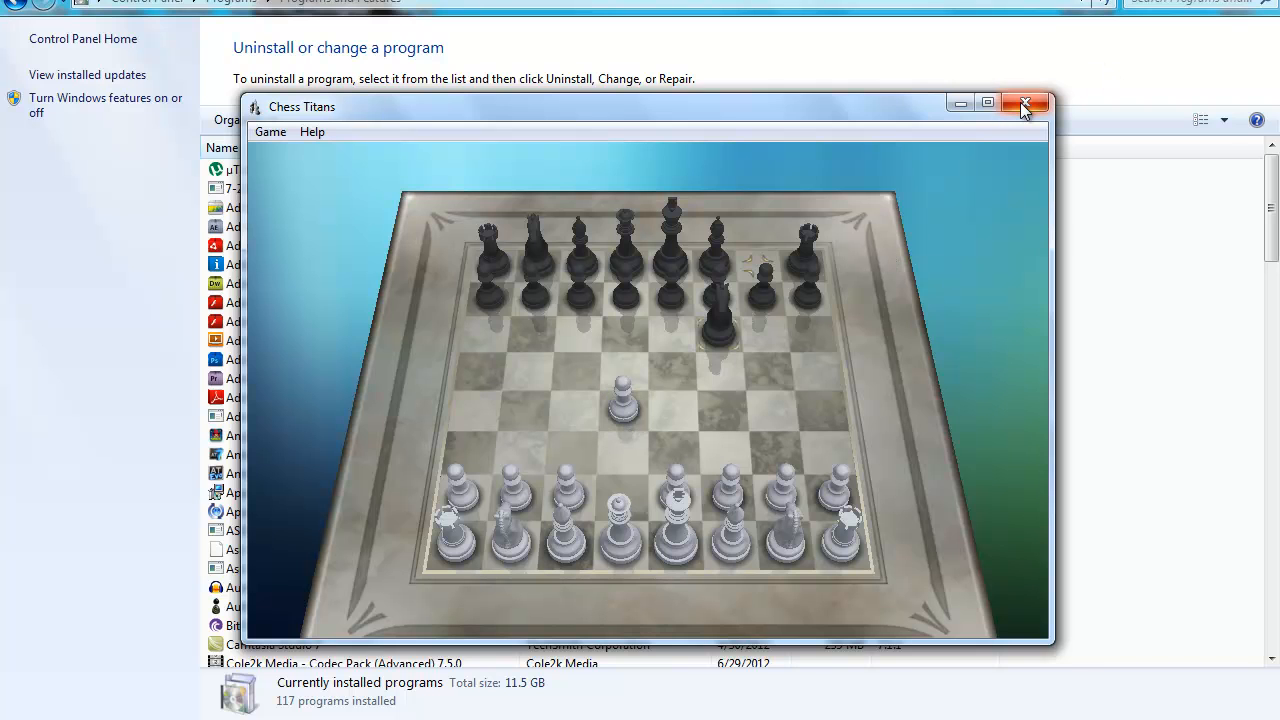
# Quit Chess Titans after the opening move, reaching the save-game prompt.
pyautogui.click(1024, 104)
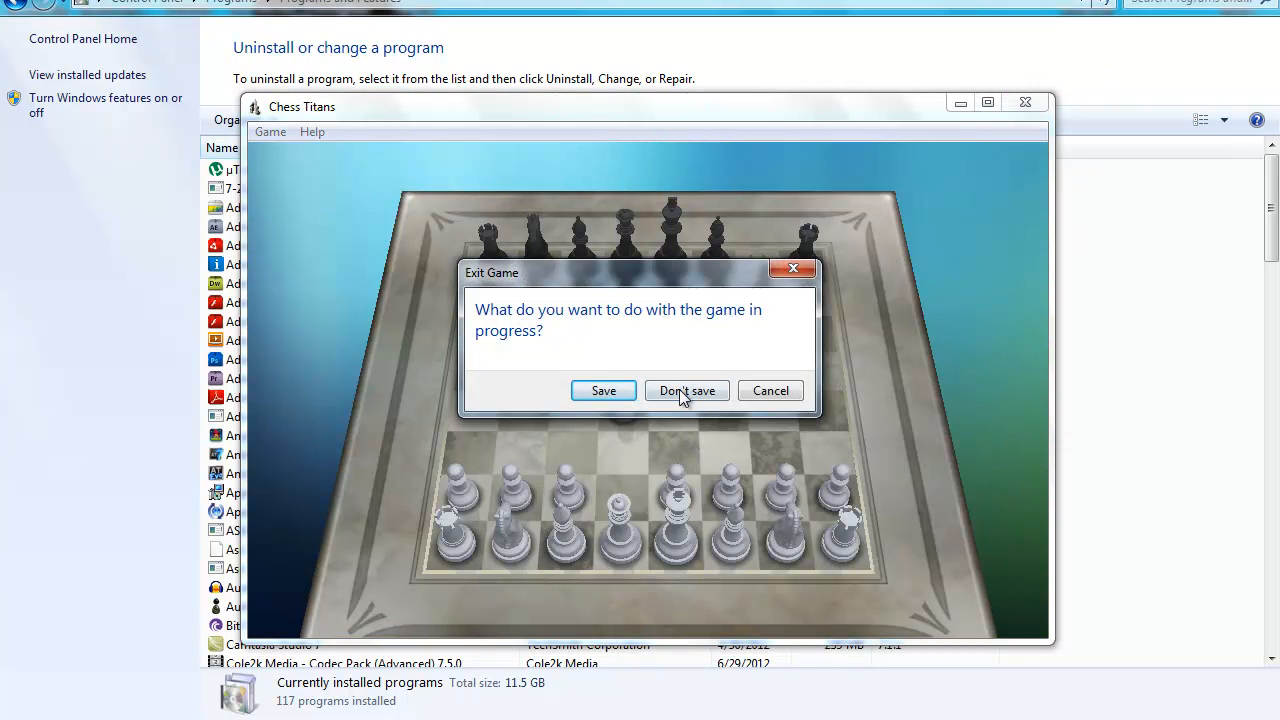